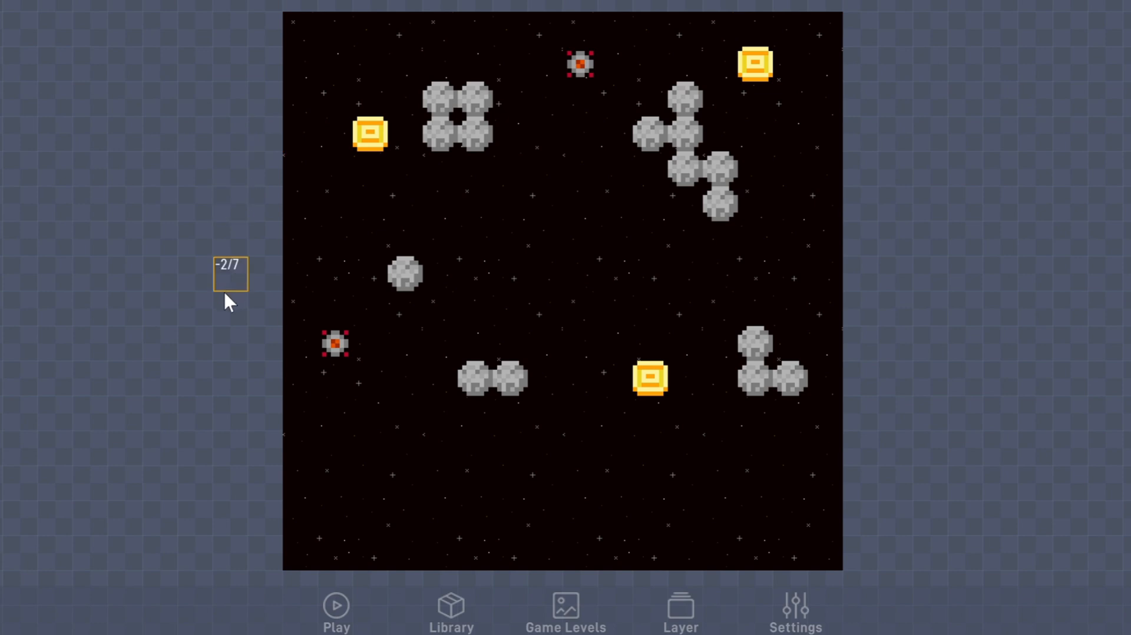
mouse_move(650, 568)
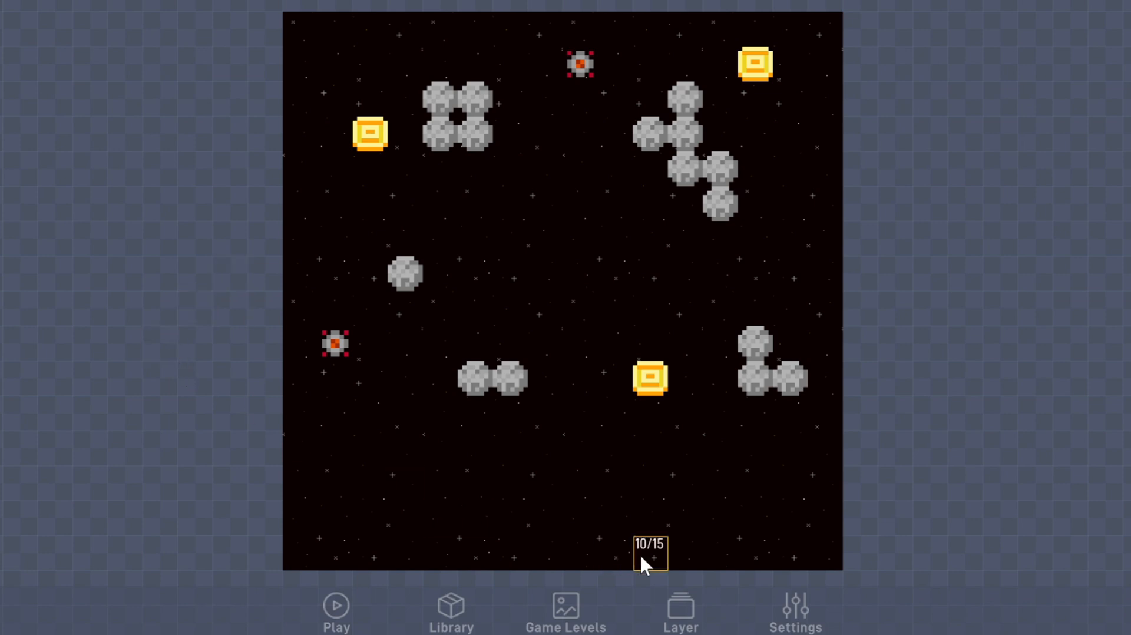
Change the game's gravity setting from 45 to 0 and confirm
click(795, 606)
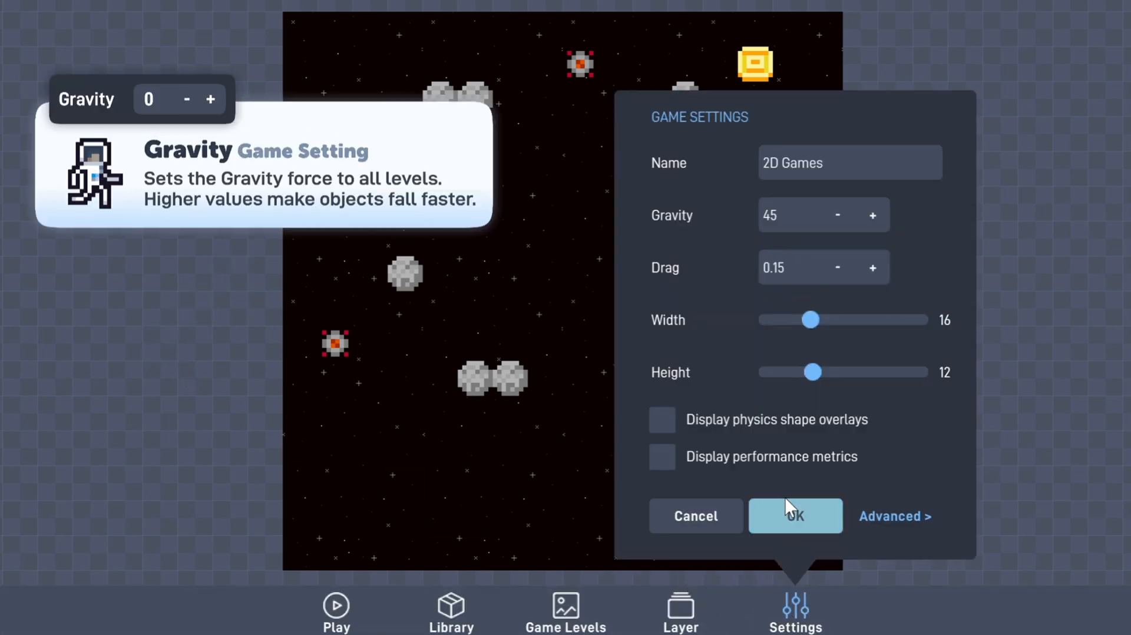
mouse_move(801, 249)
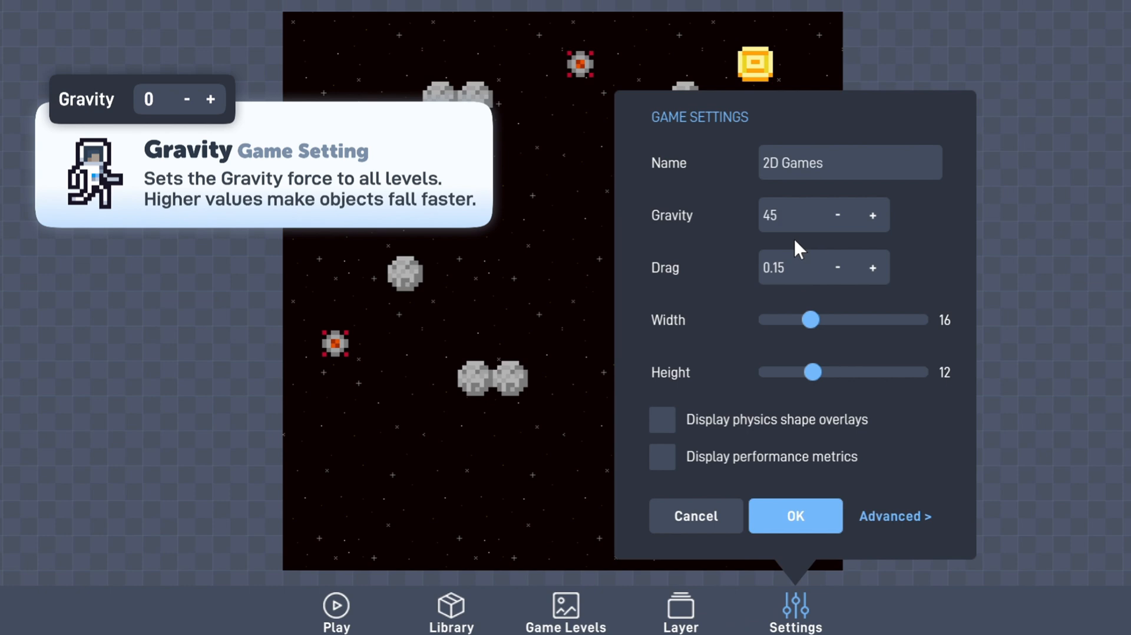
click(787, 215)
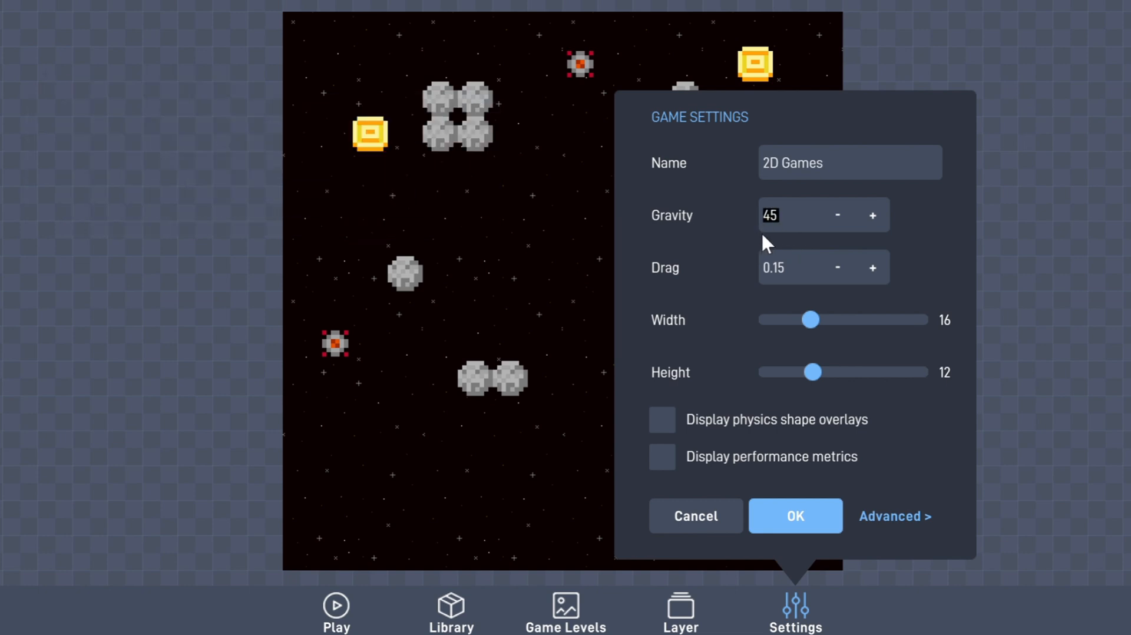
text(0)
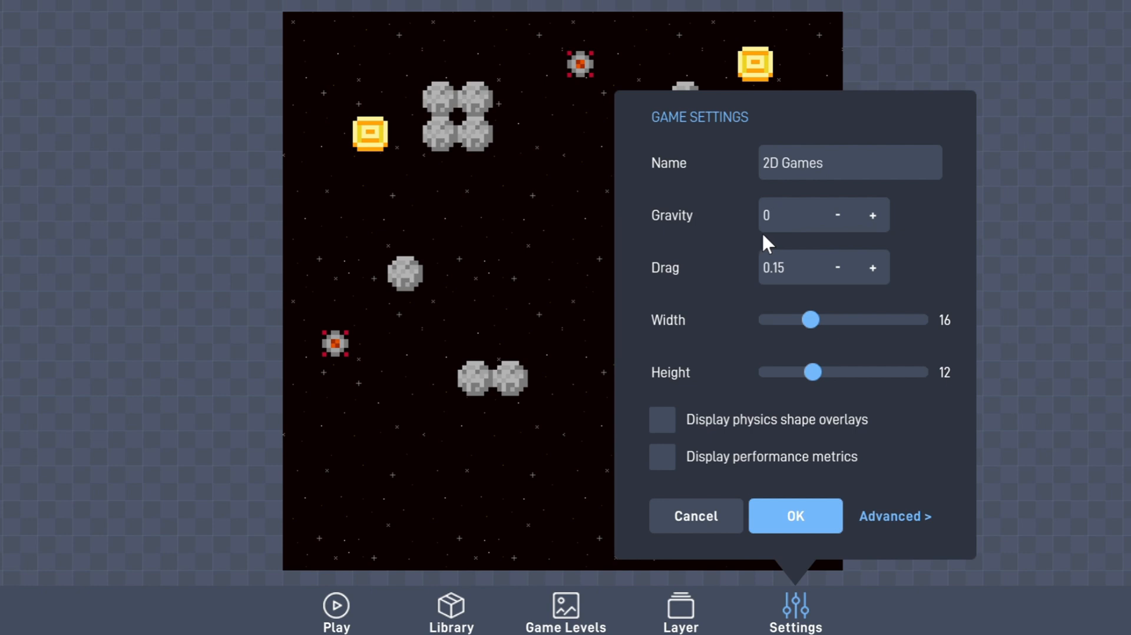
mouse_move(802, 533)
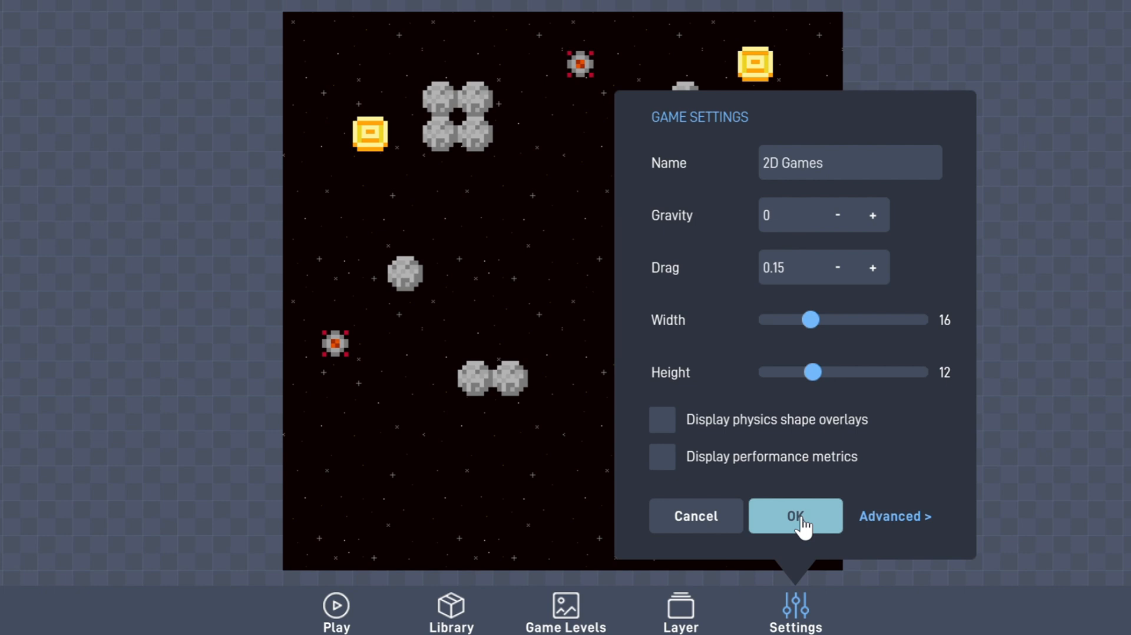
click(795, 516)
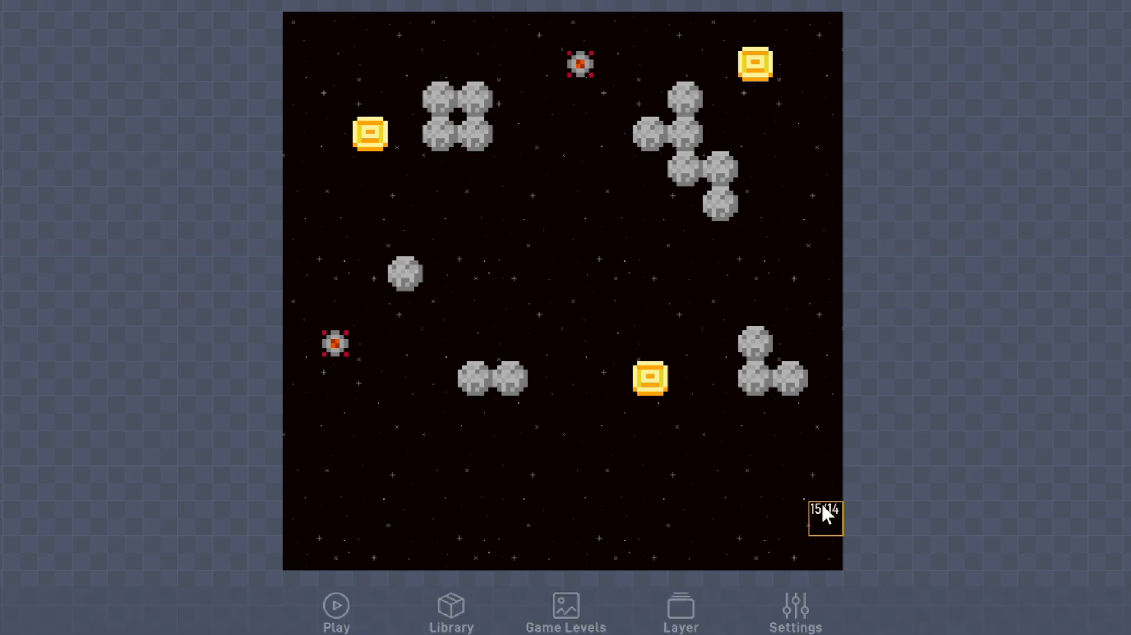
mouse_move(930, 316)
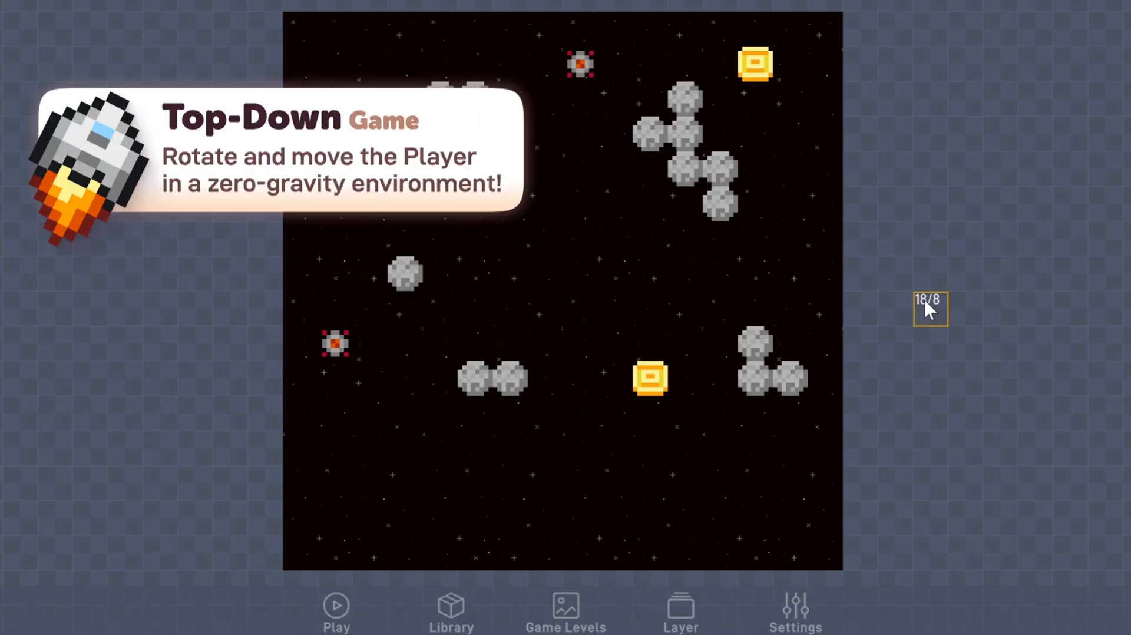
mouse_move(624, 241)
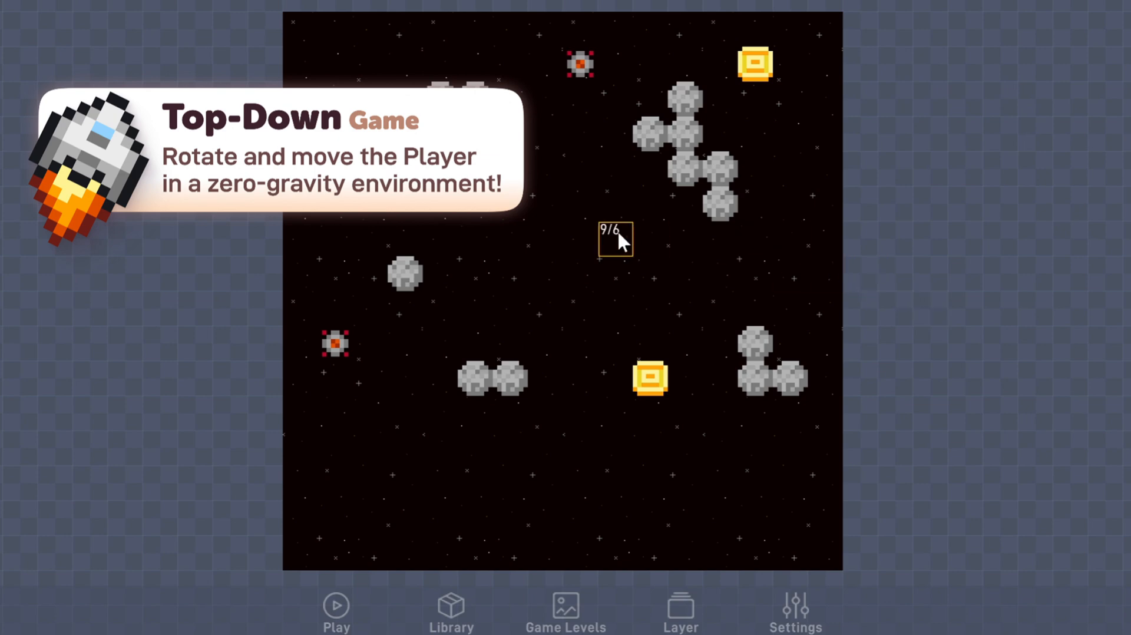
mouse_move(595, 241)
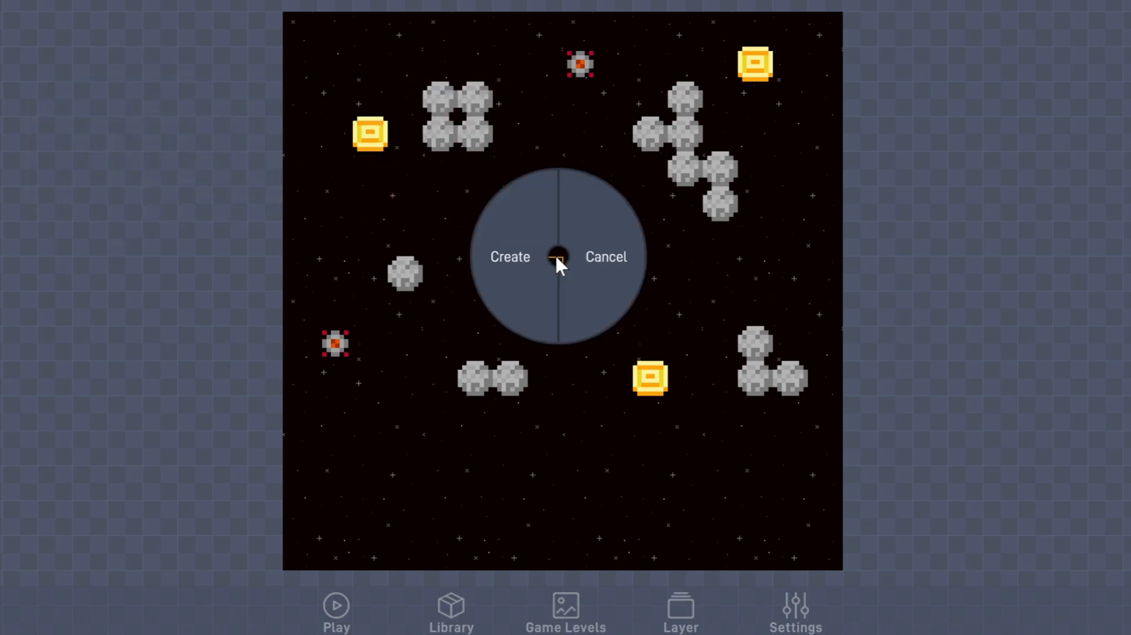
Create a new object at the level centre and begin setting it up
click(510, 257)
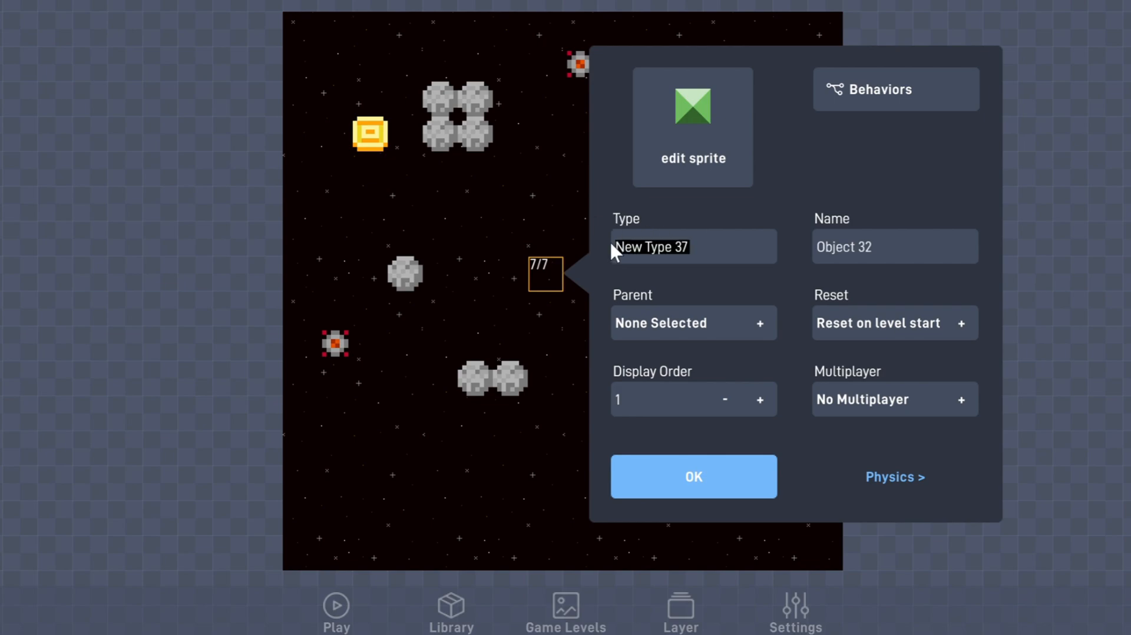
click(693, 105)
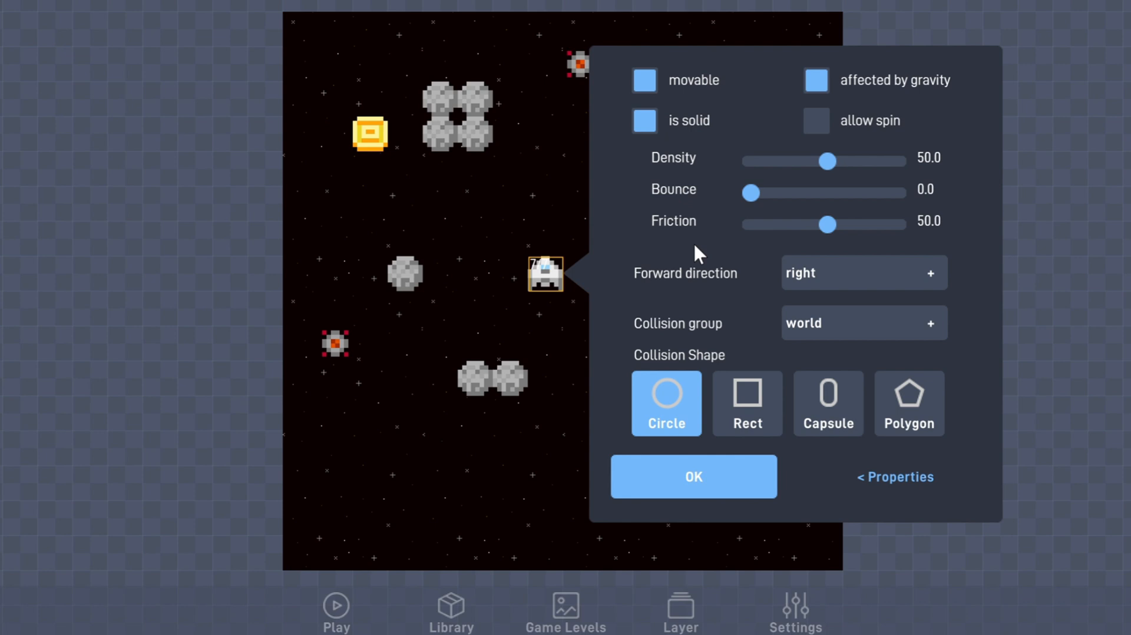
mouse_move(718, 260)
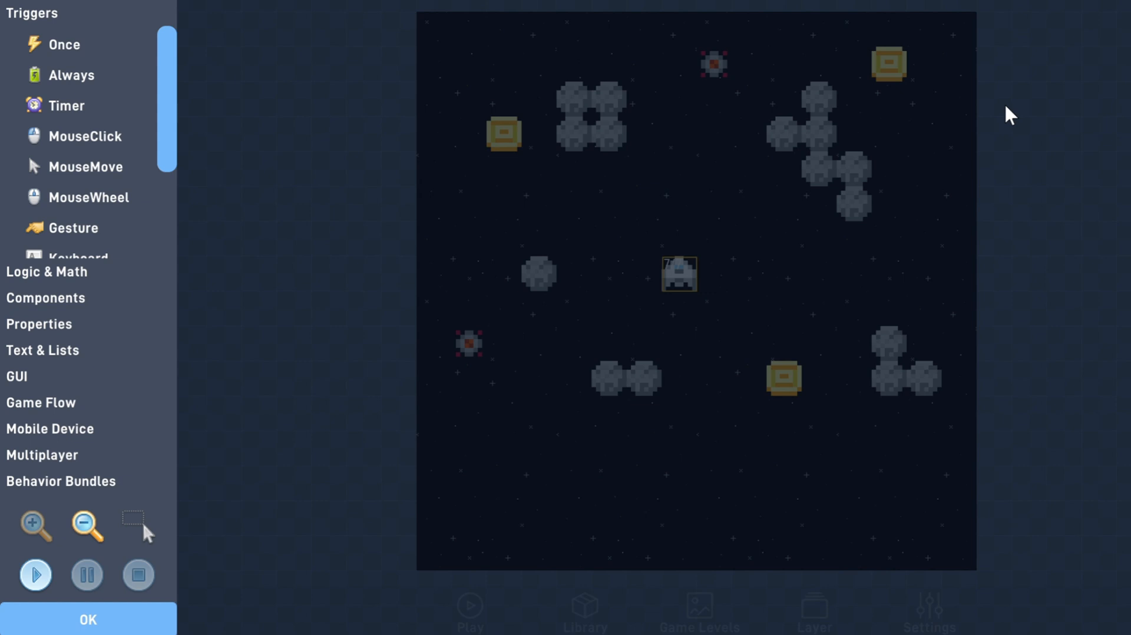
mouse_move(254, 292)
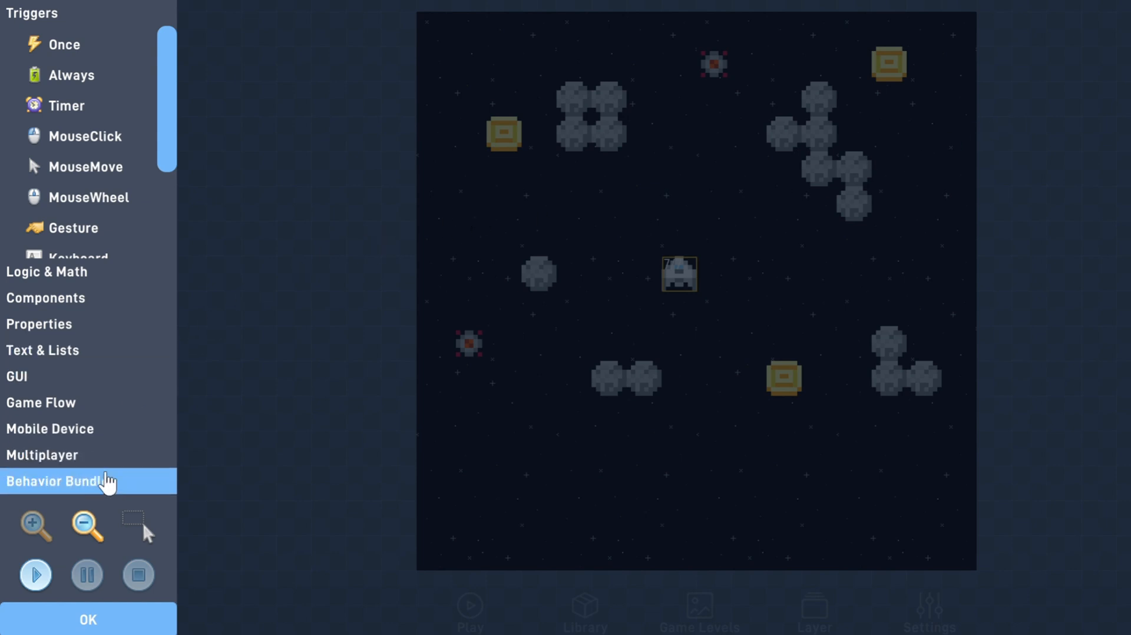
Add the Ship Controls behavior bundle to the spaceship and test-play it
click(59, 481)
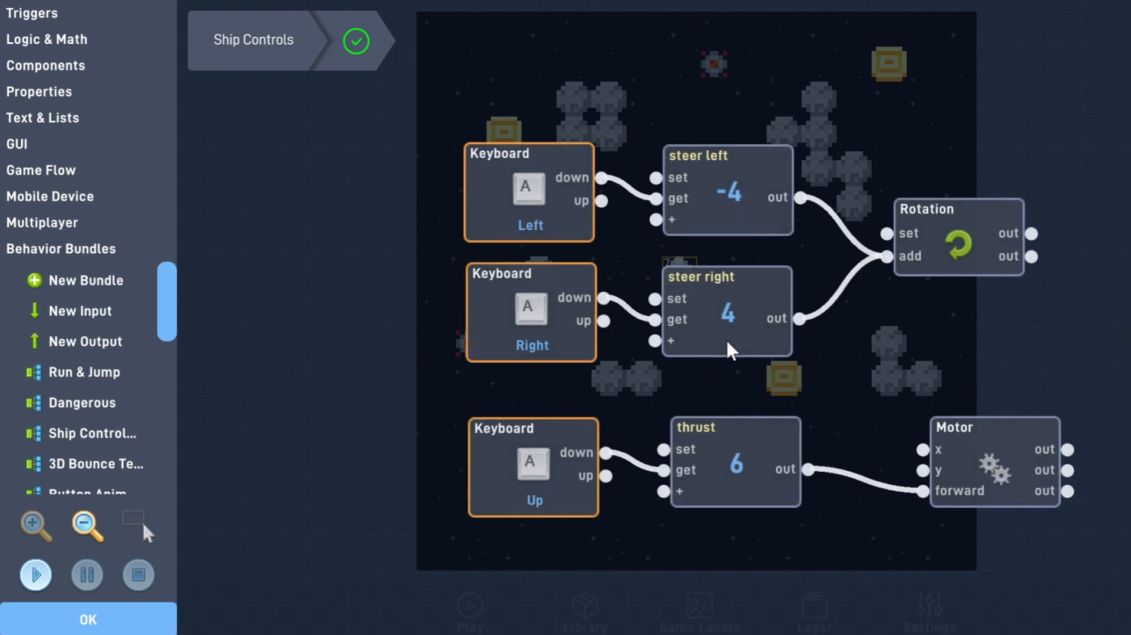
mouse_move(892, 356)
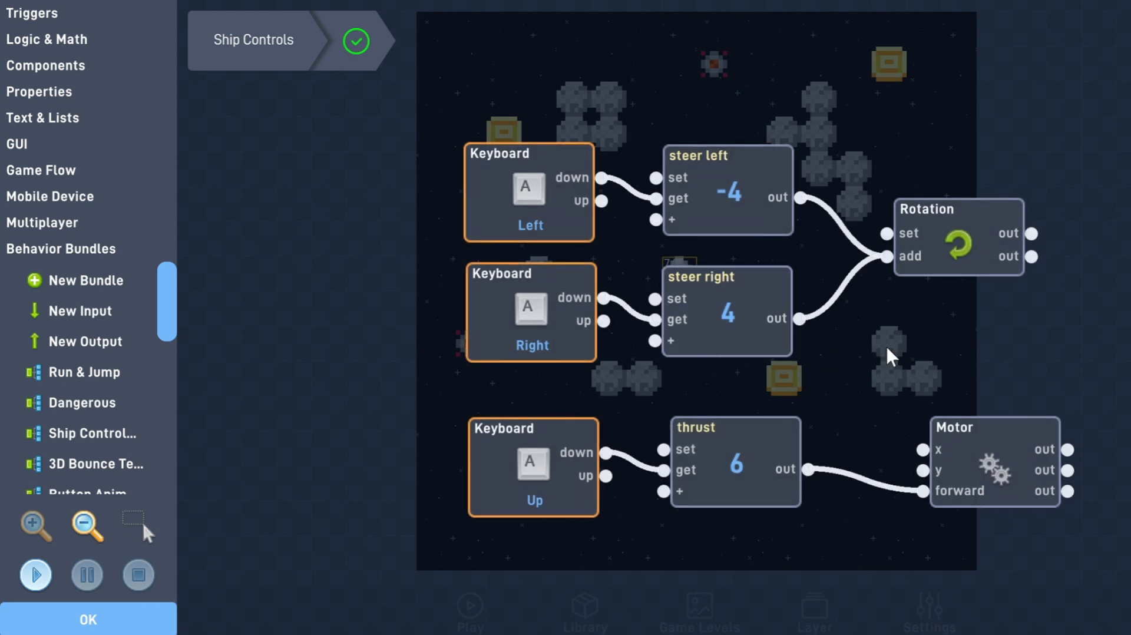
mouse_move(867, 415)
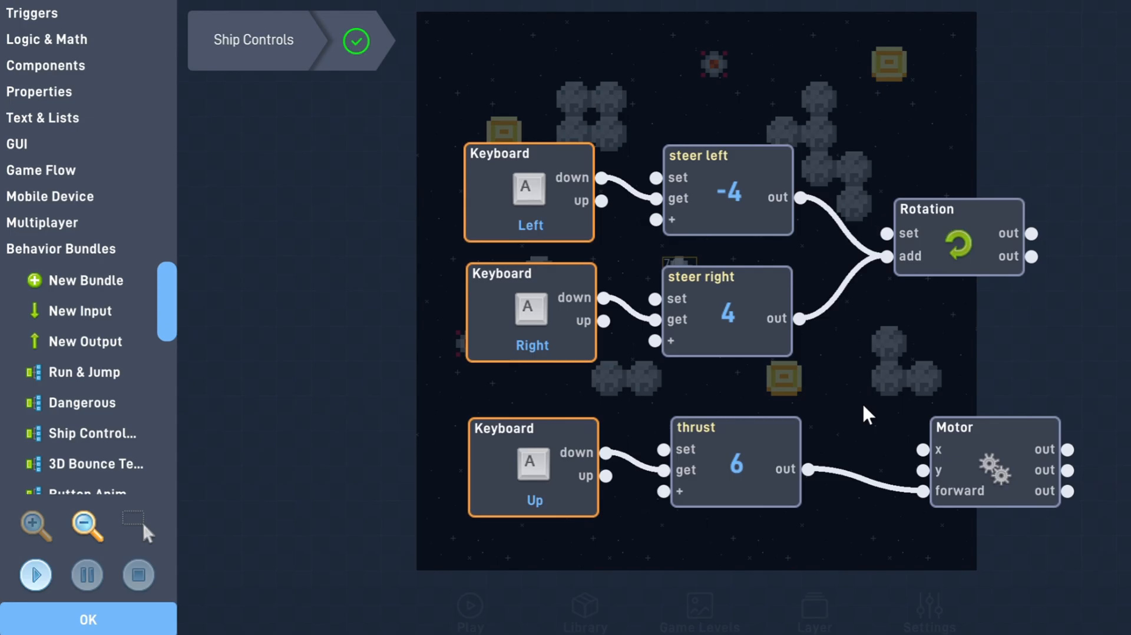
click(35, 574)
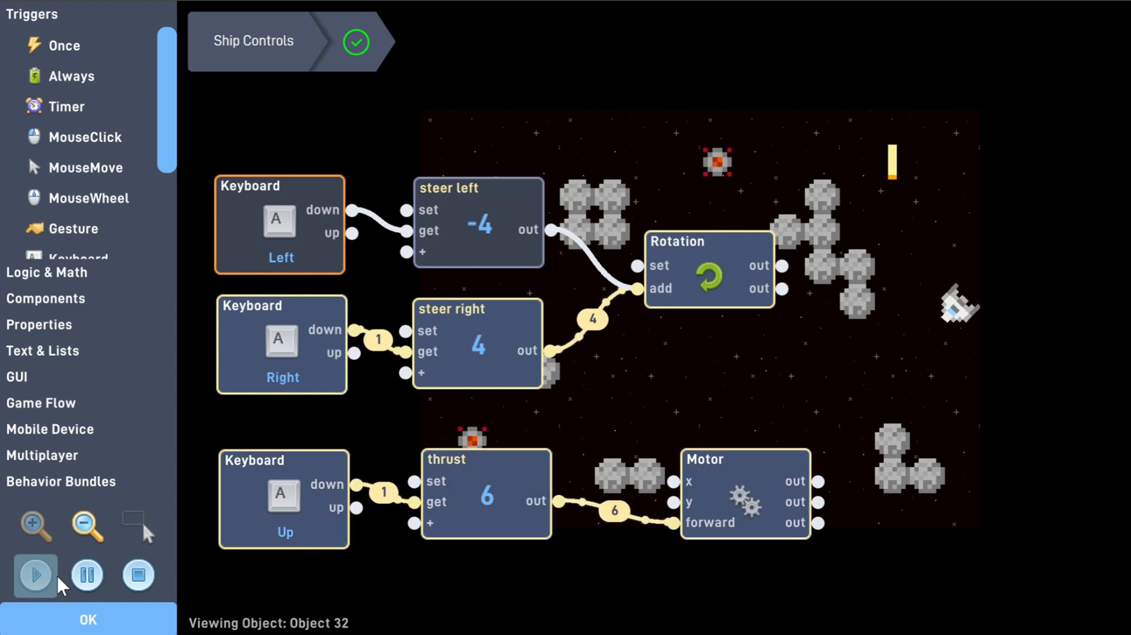
click(35, 575)
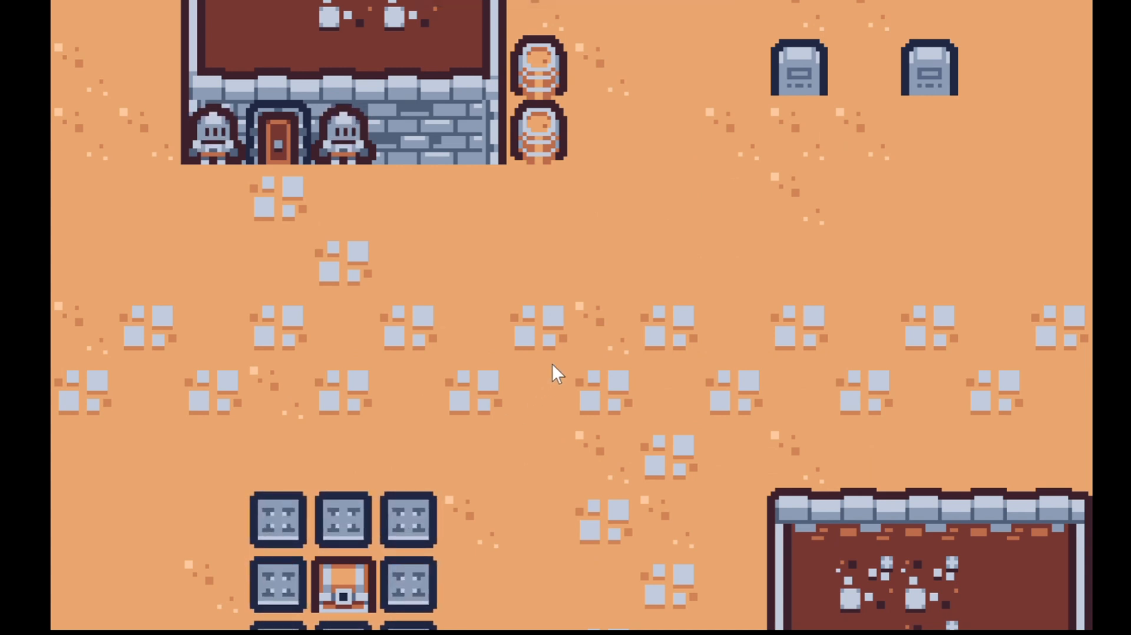
mouse_move(411, 289)
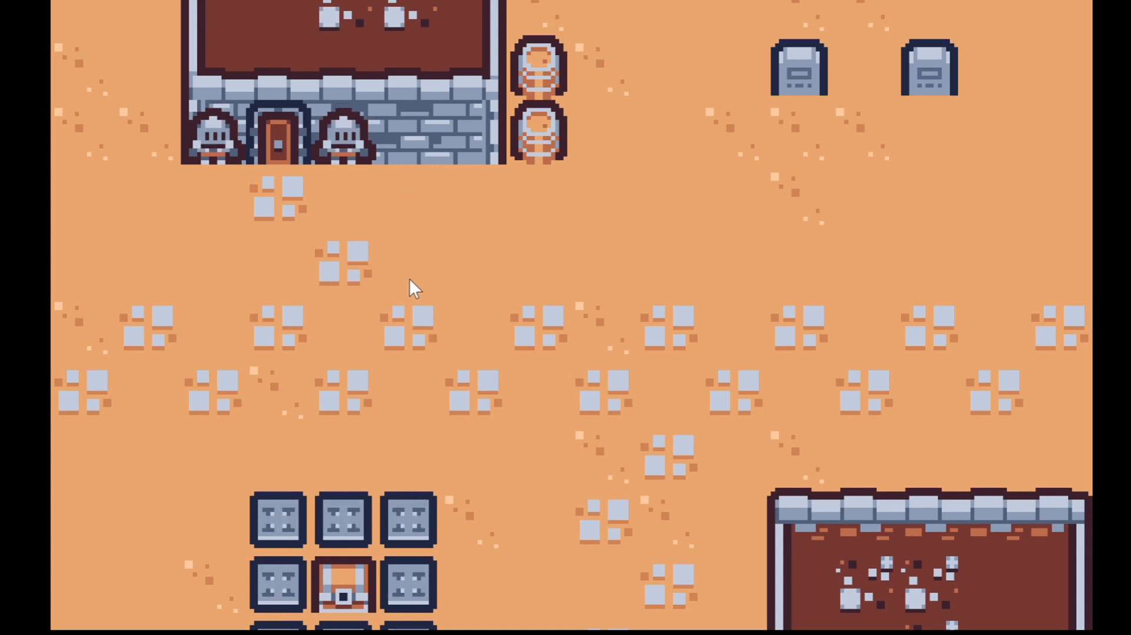
mouse_move(750, 144)
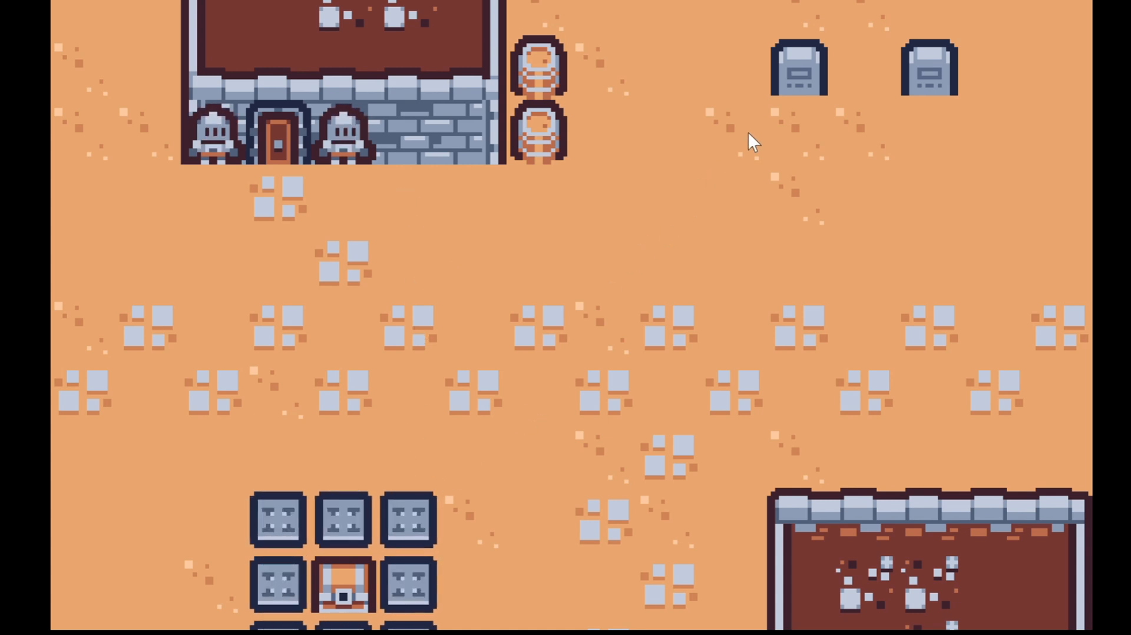
mouse_move(784, 115)
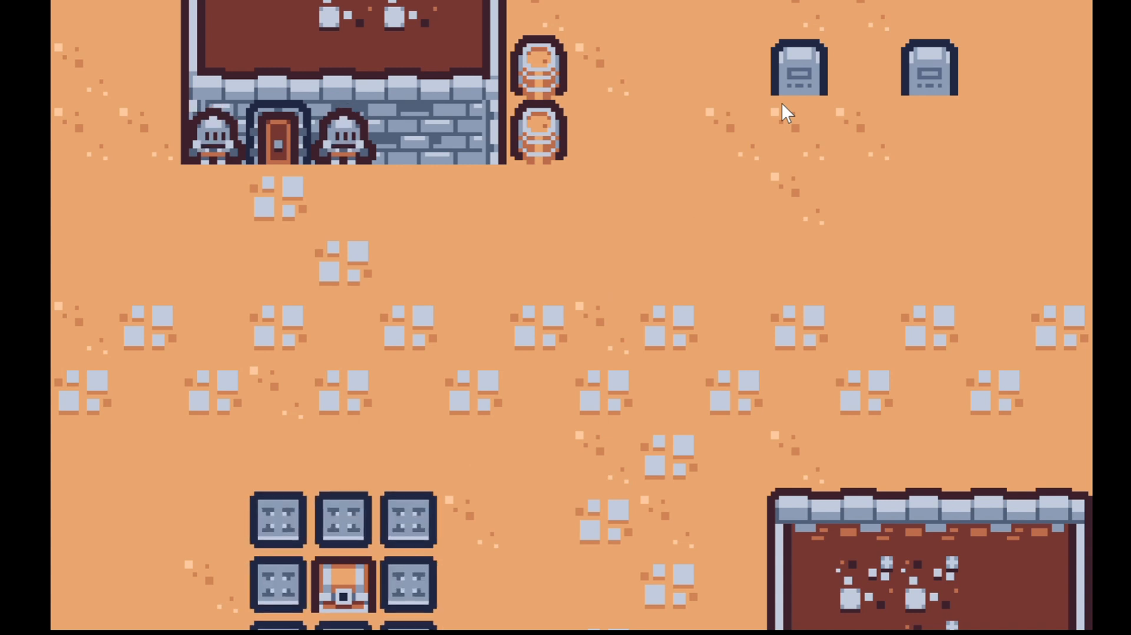
mouse_move(714, 189)
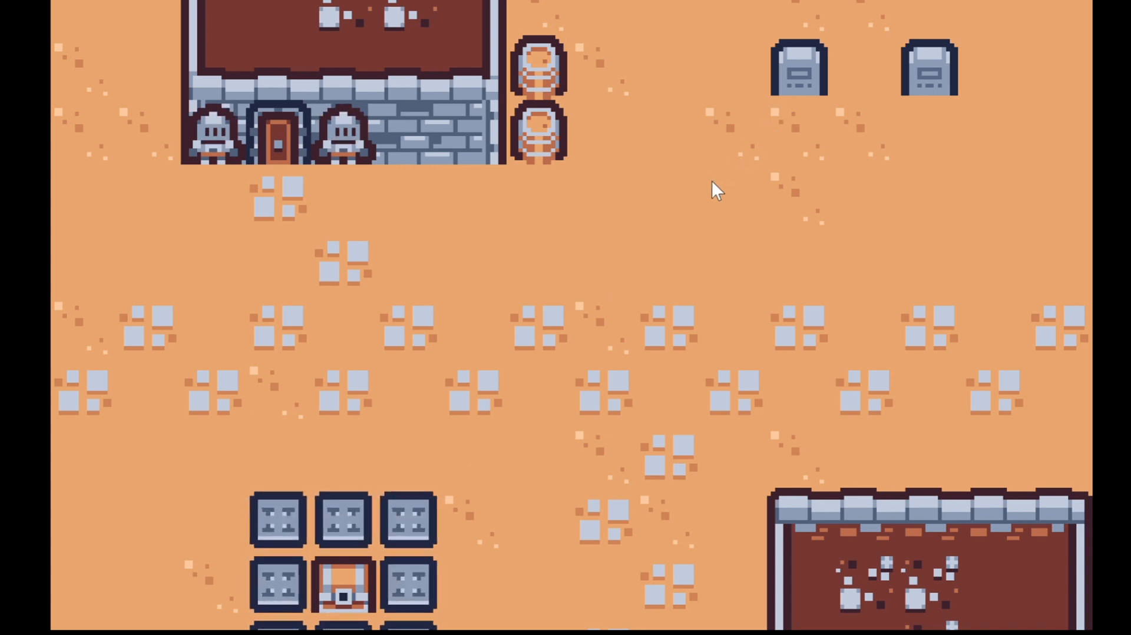
mouse_move(619, 263)
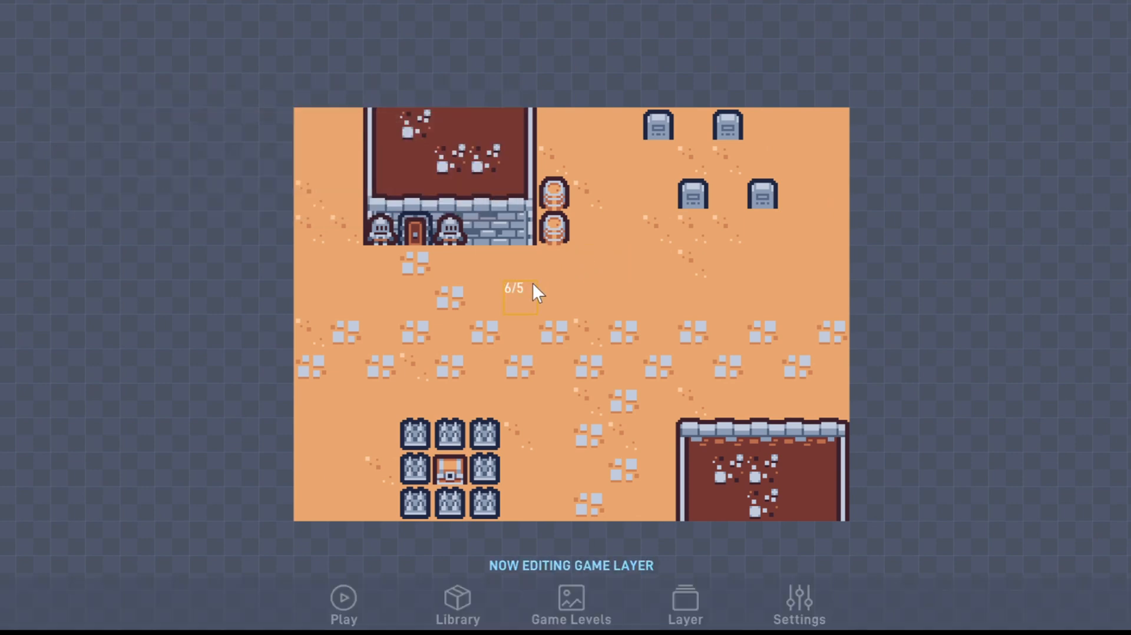
Name the new object's type 'Player' and give it a character sprite
click(520, 300)
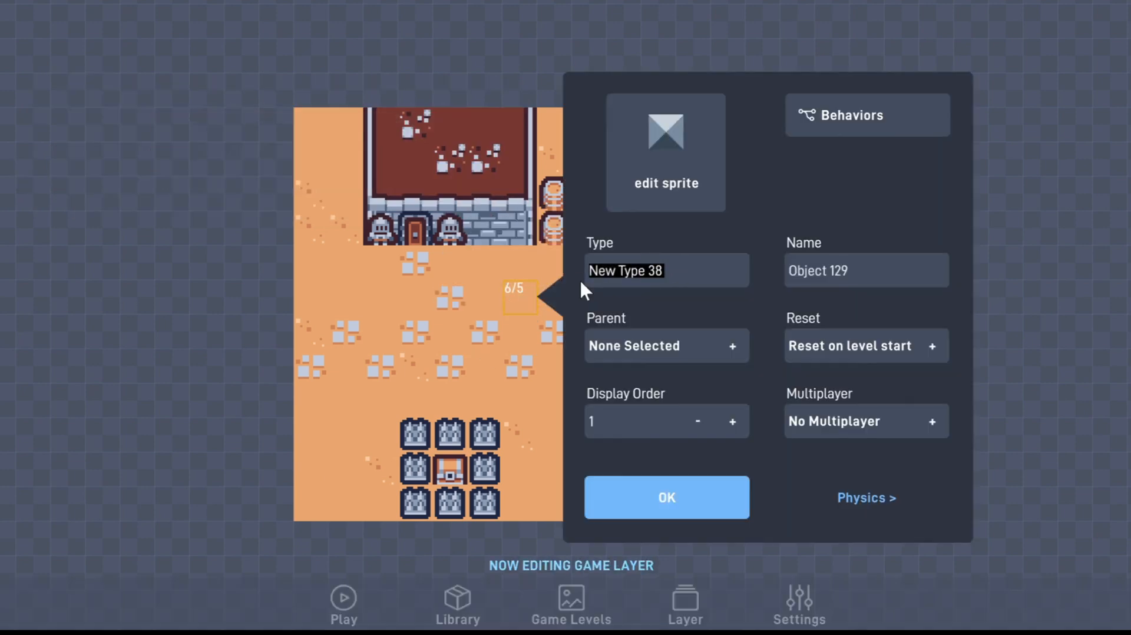
text(Player)
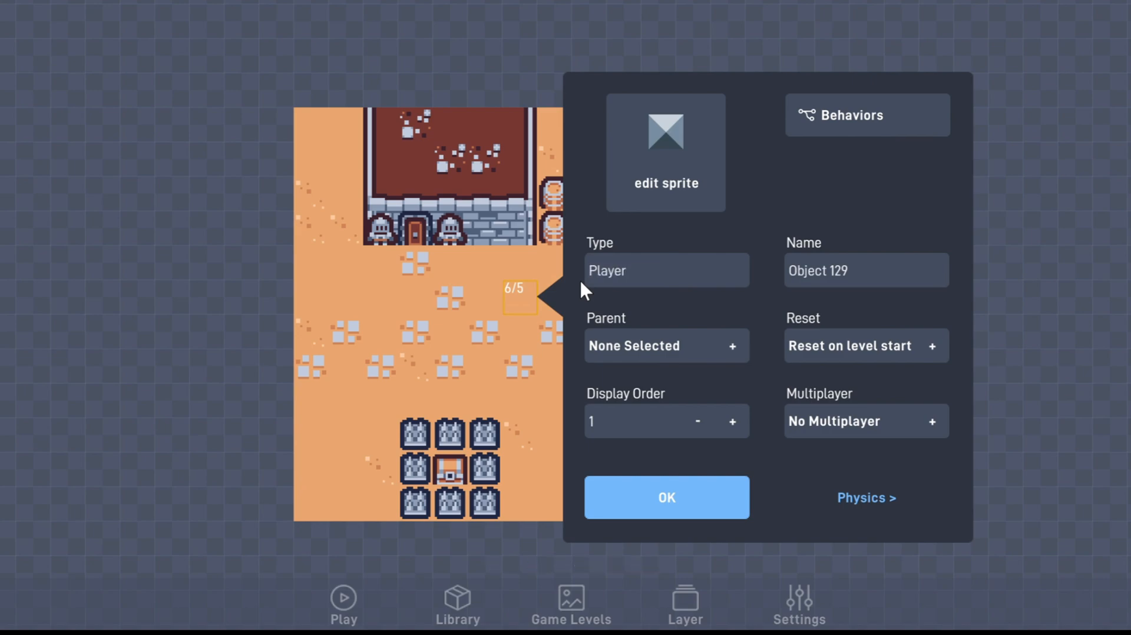
click(666, 153)
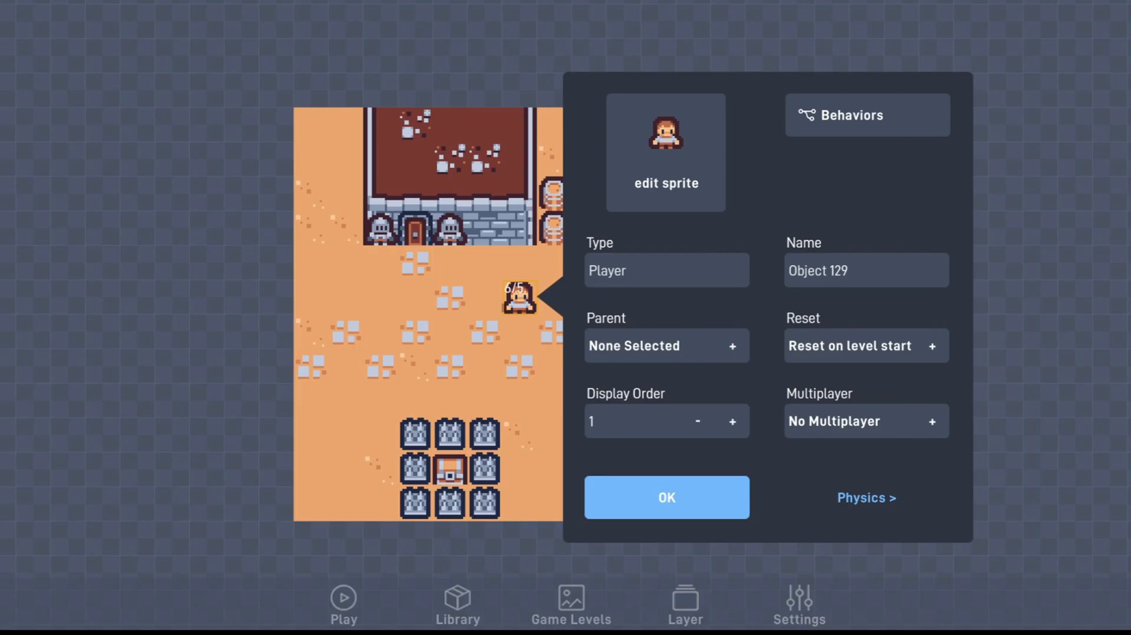
click(866, 498)
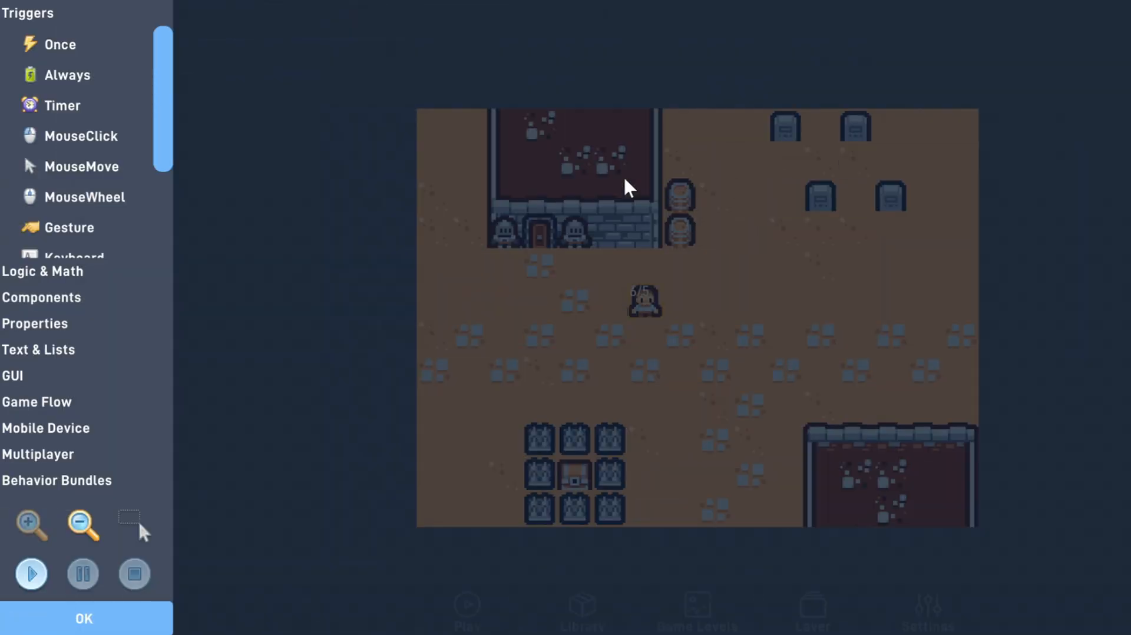
Add Left and Right keyboard triggers with Number blocks of -3 and 3
click(76, 256)
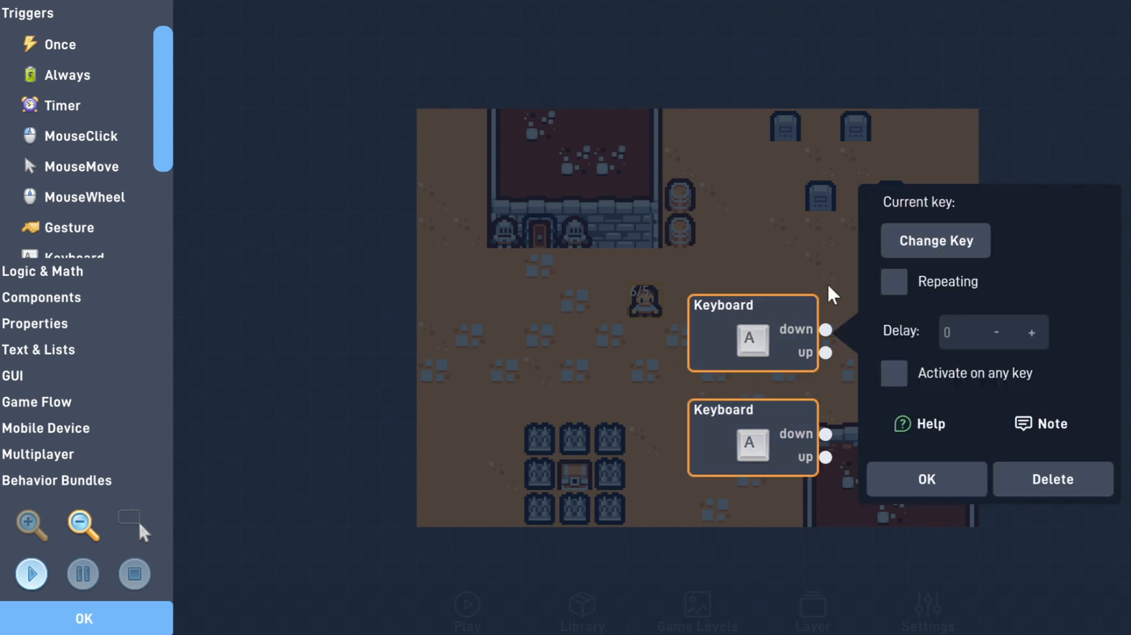
click(893, 281)
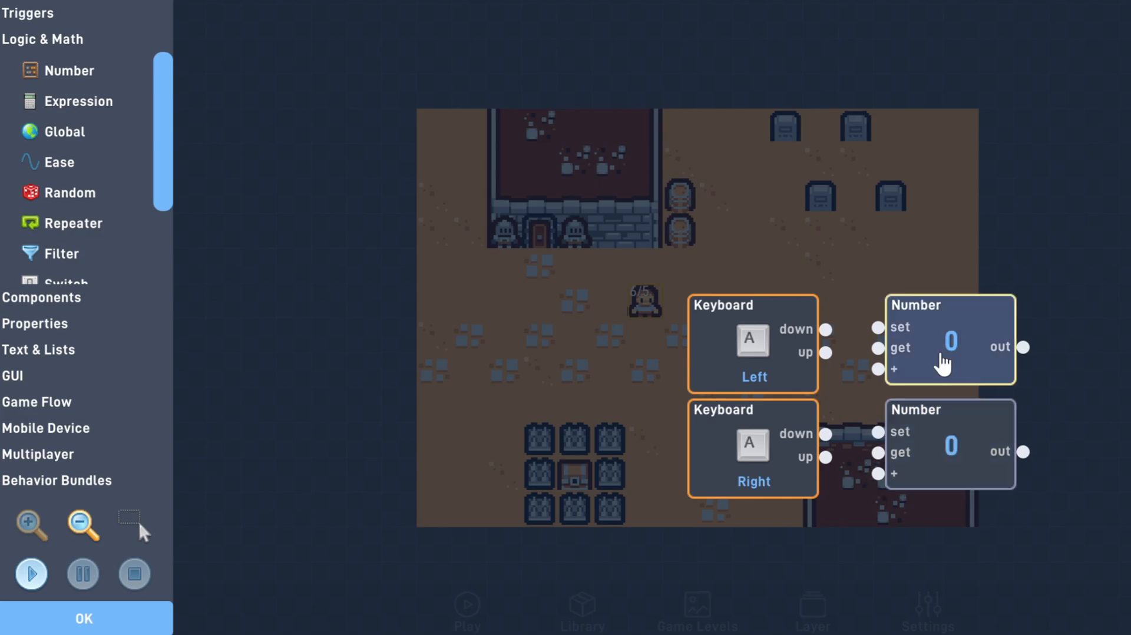
click(950, 347)
text(-3)
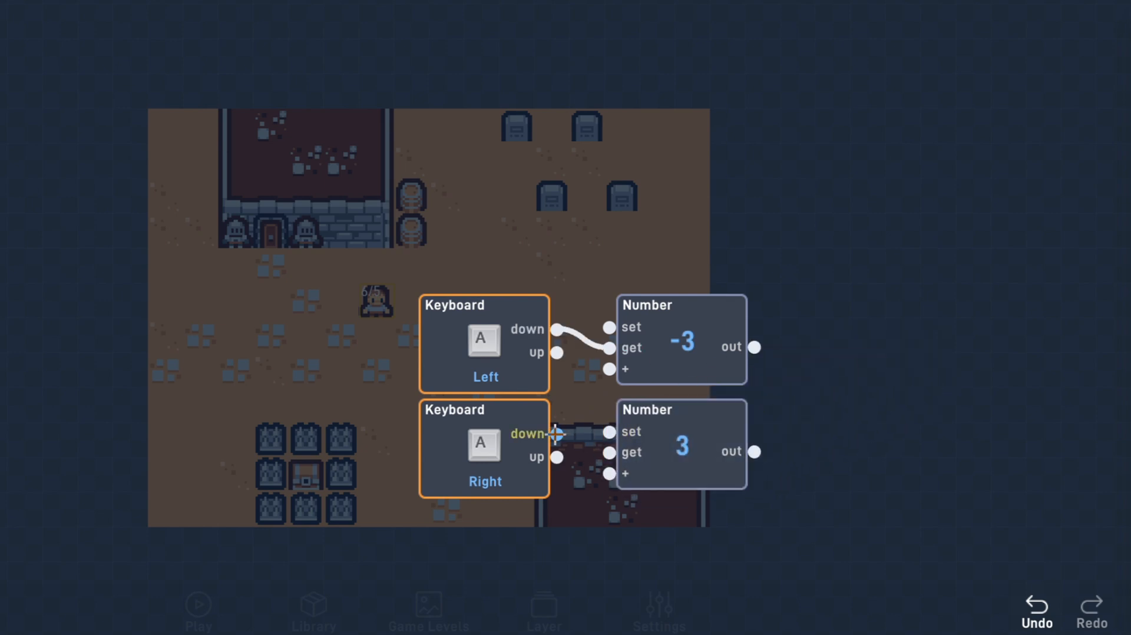
Wire Right press to 3 and a 0 Number into Velocity x
drag(558, 434, 608, 451)
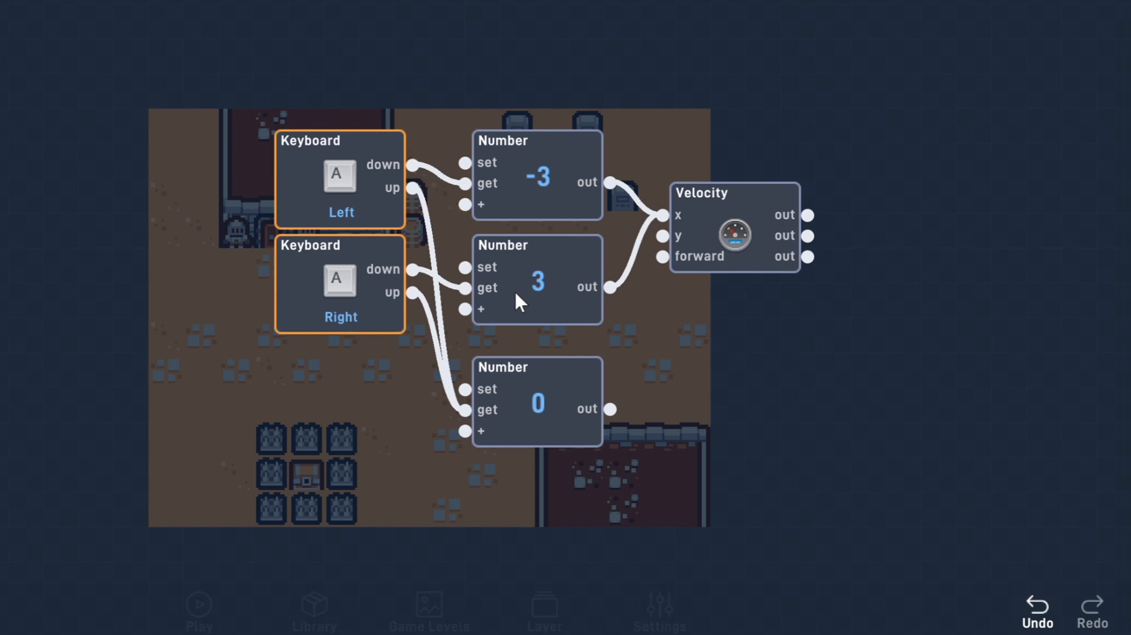
drag(612, 408, 662, 214)
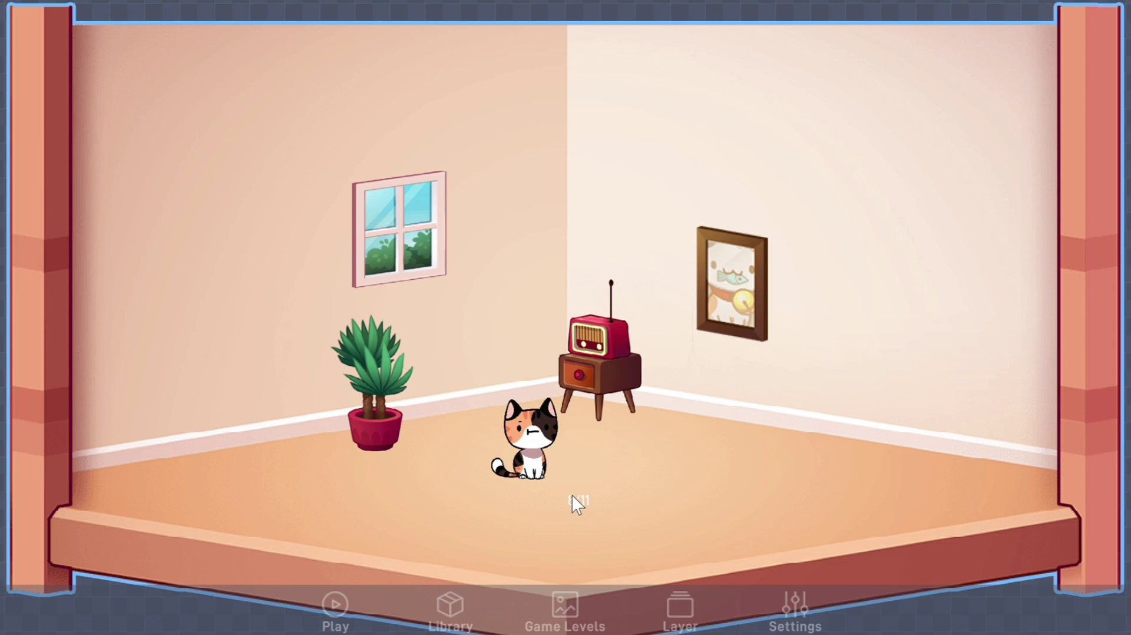
Open the properties of the calico Cat object in the room
click(531, 448)
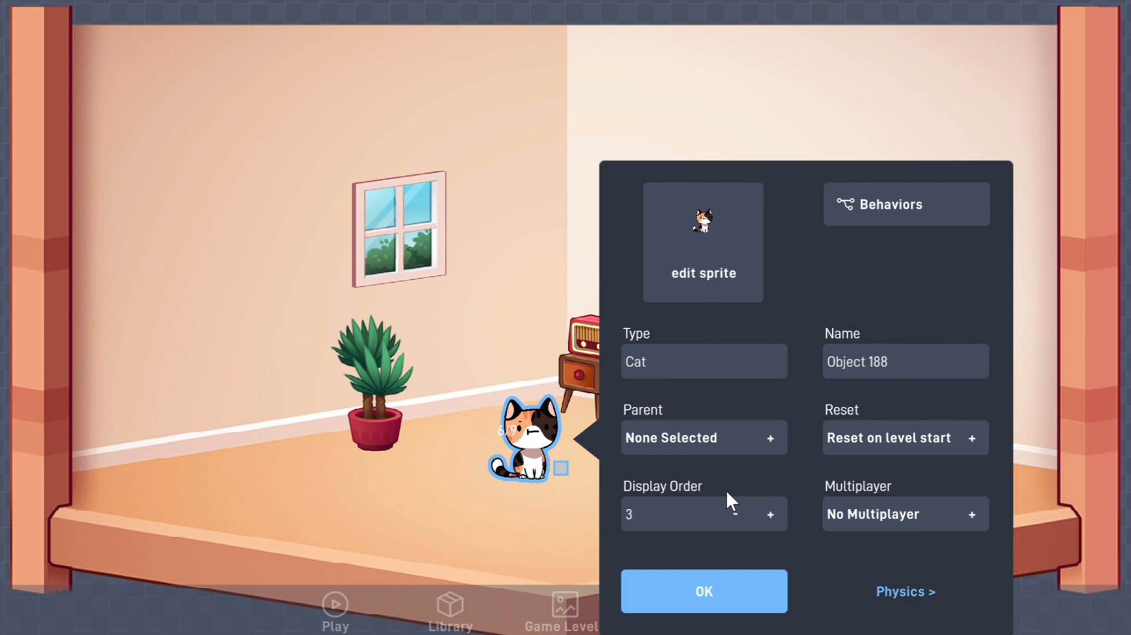
Import calico-happy.png as a frame of the cat's Pet animation
click(703, 241)
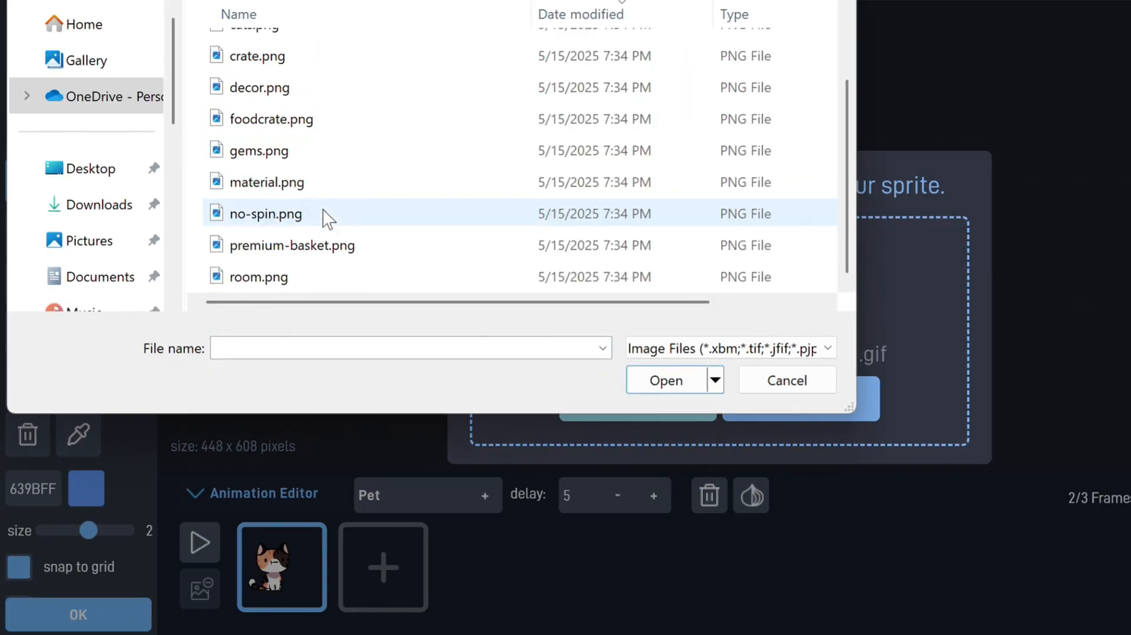
scroll(down, 3)
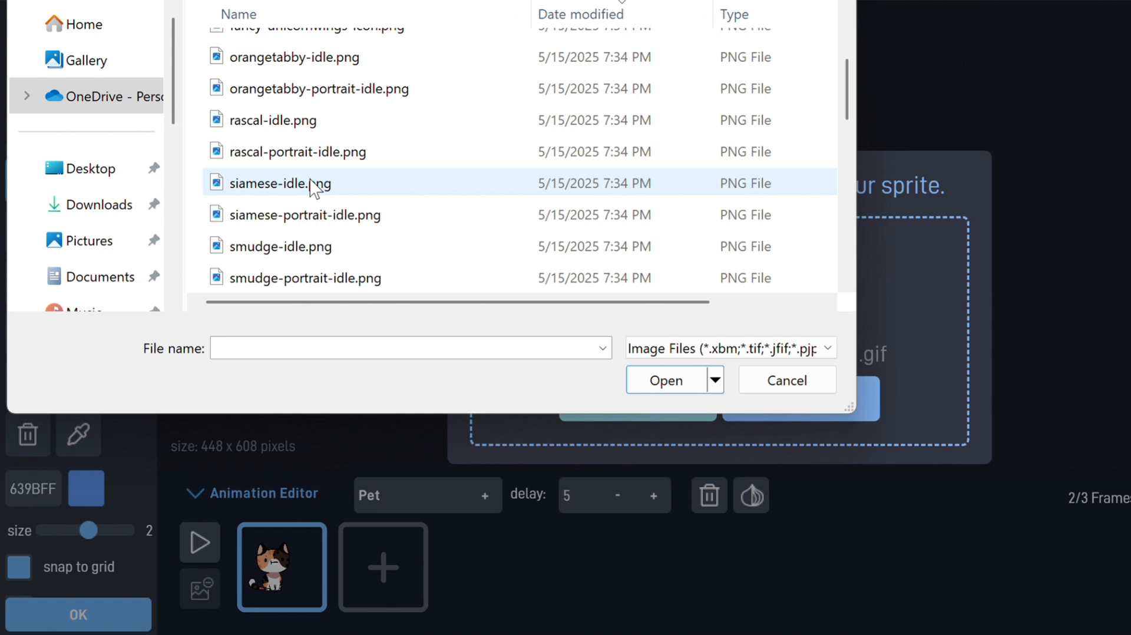
scroll(up, 3)
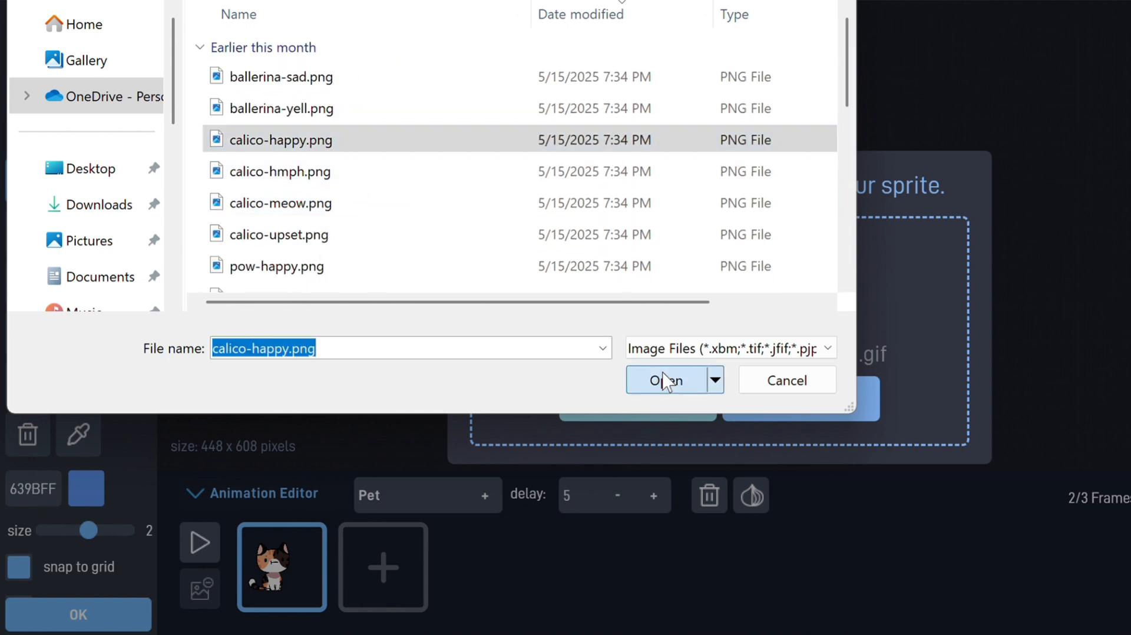
click(665, 380)
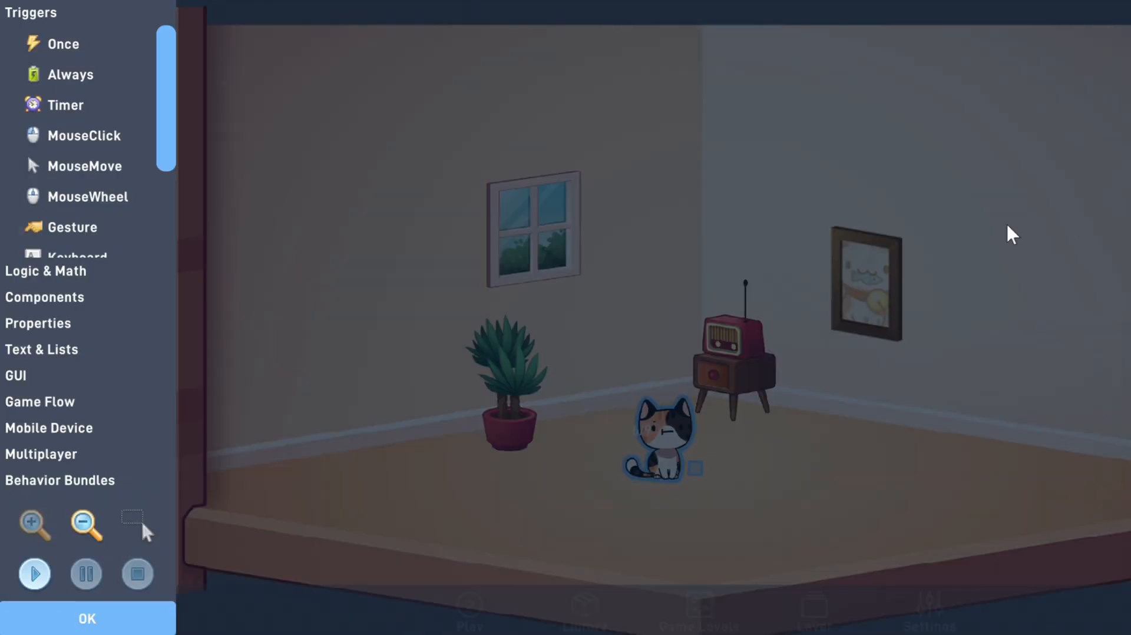
Wire a MouseClick trigger to start the Pet animation and set it to loop
click(84, 136)
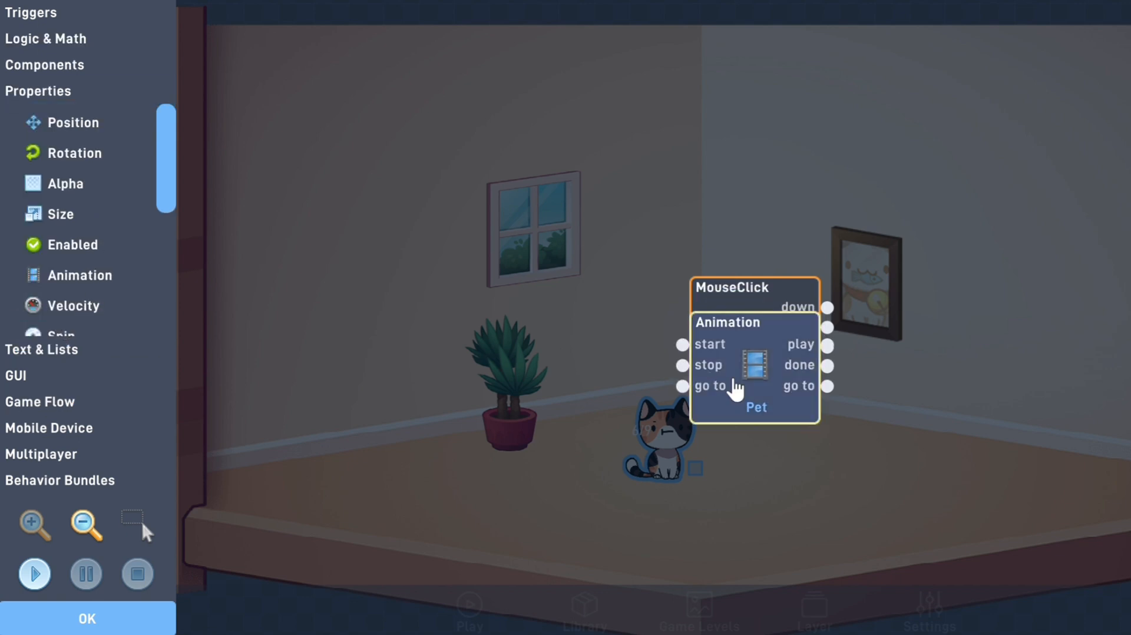
drag(721, 360, 951, 330)
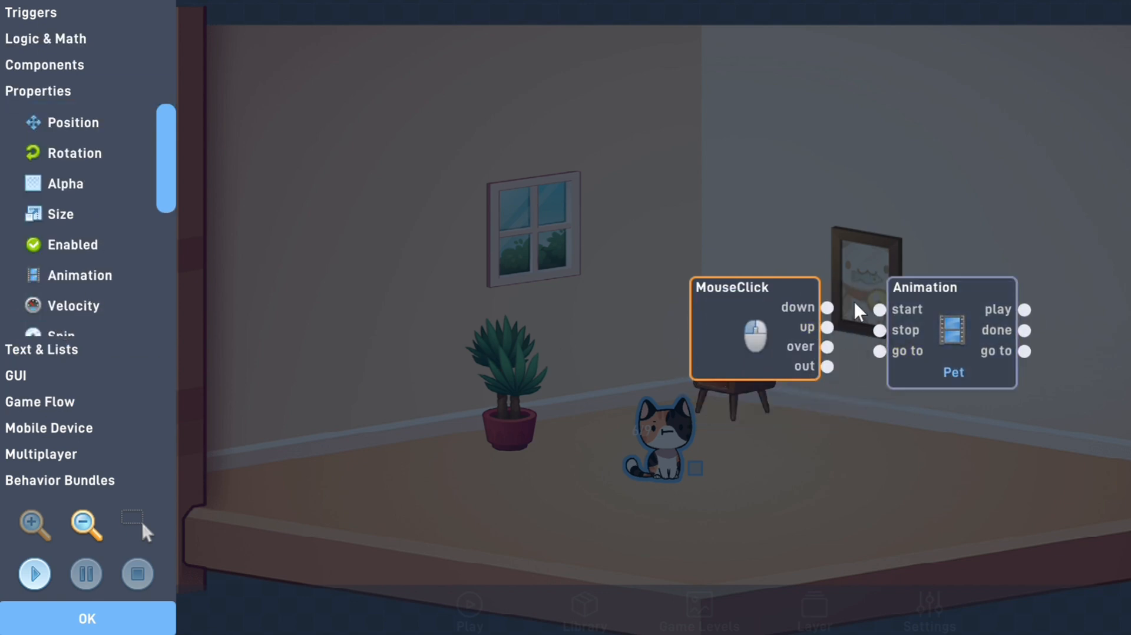
drag(827, 308, 879, 309)
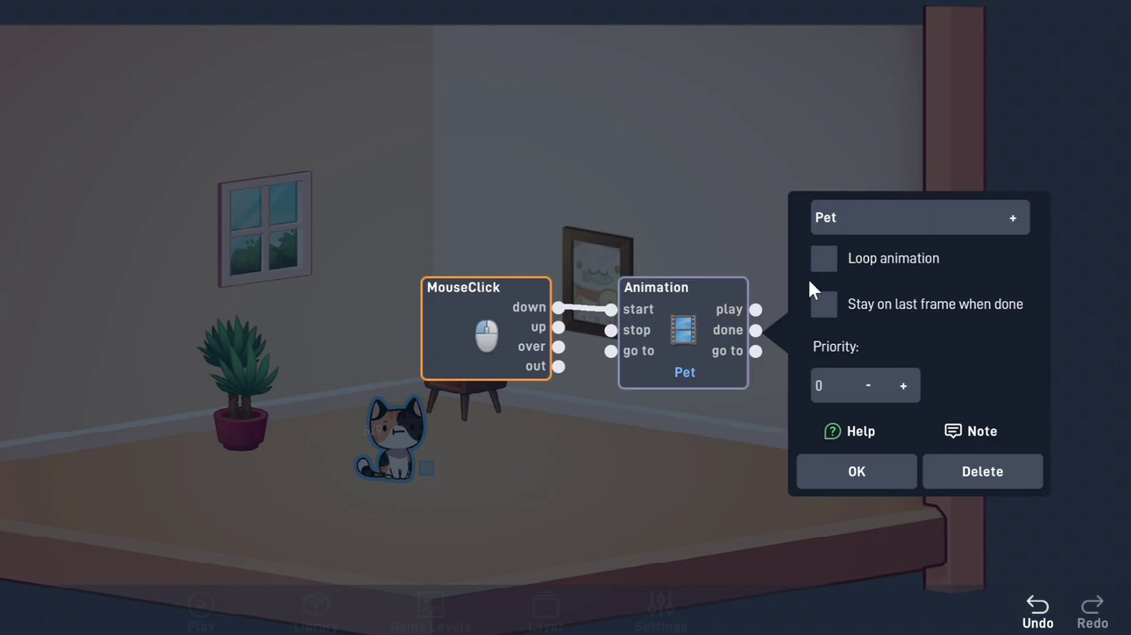
click(823, 258)
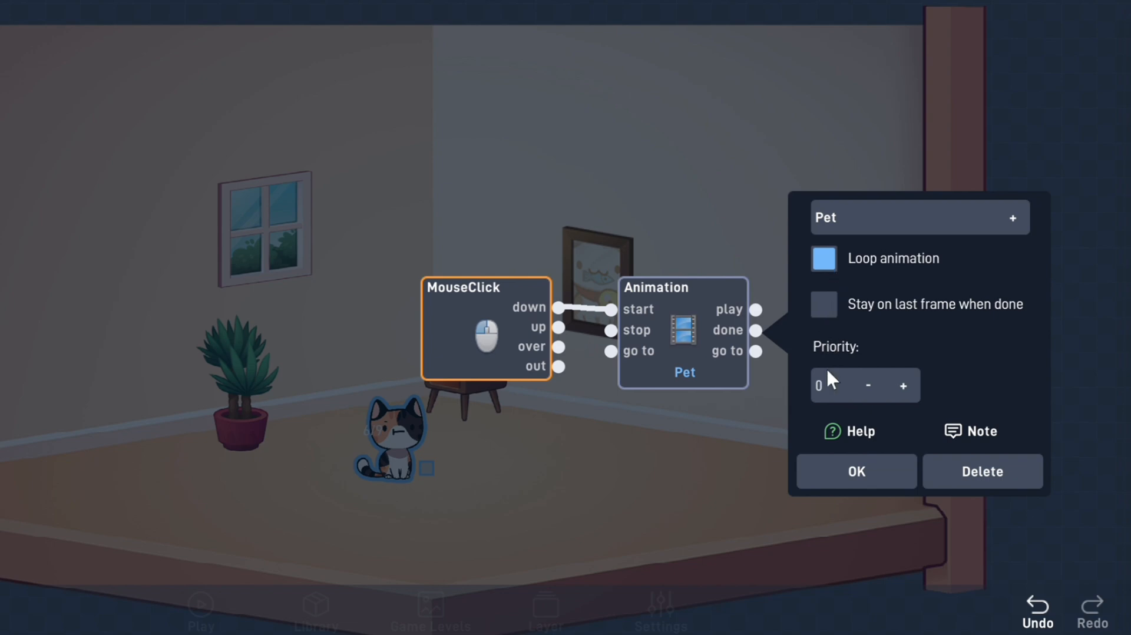